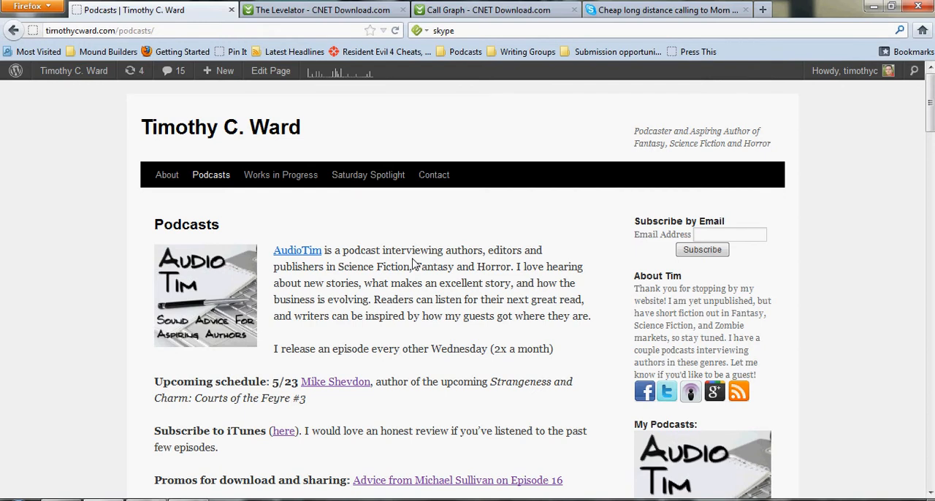
pyautogui.moveTo(410, 264)
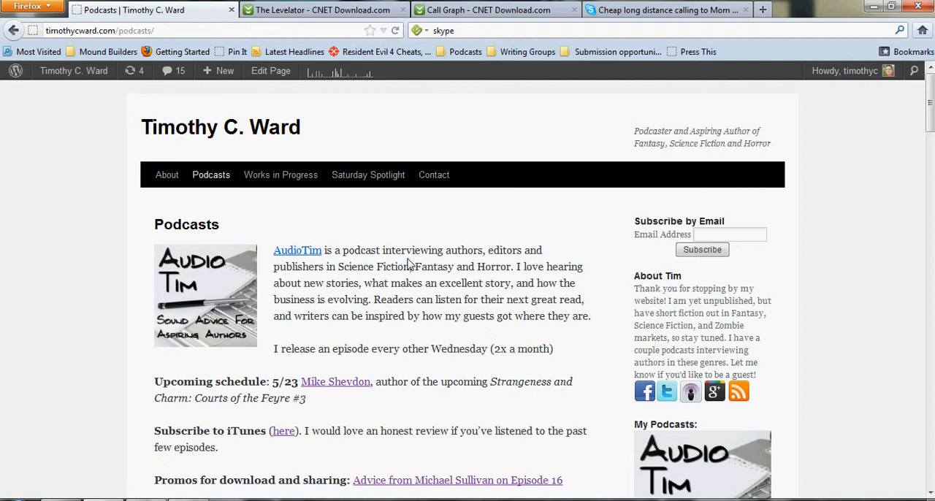
pyautogui.moveTo(380, 231)
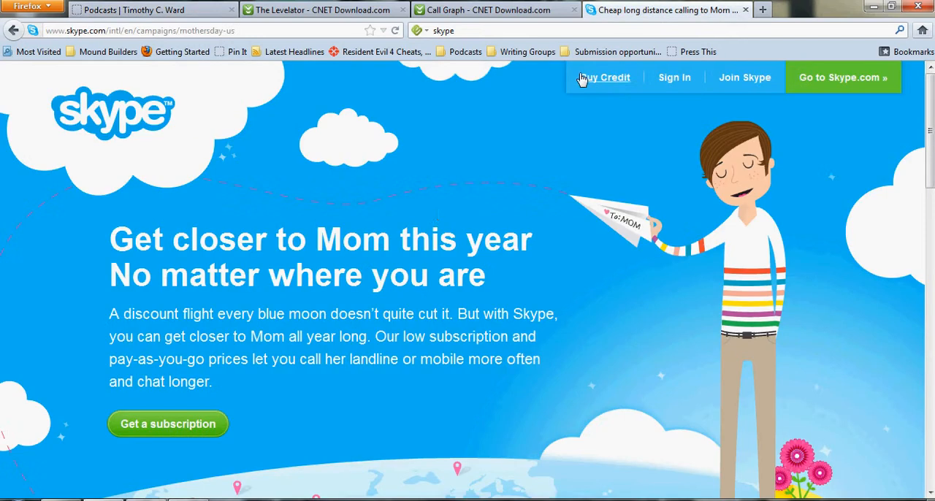
pyautogui.moveTo(438, 215)
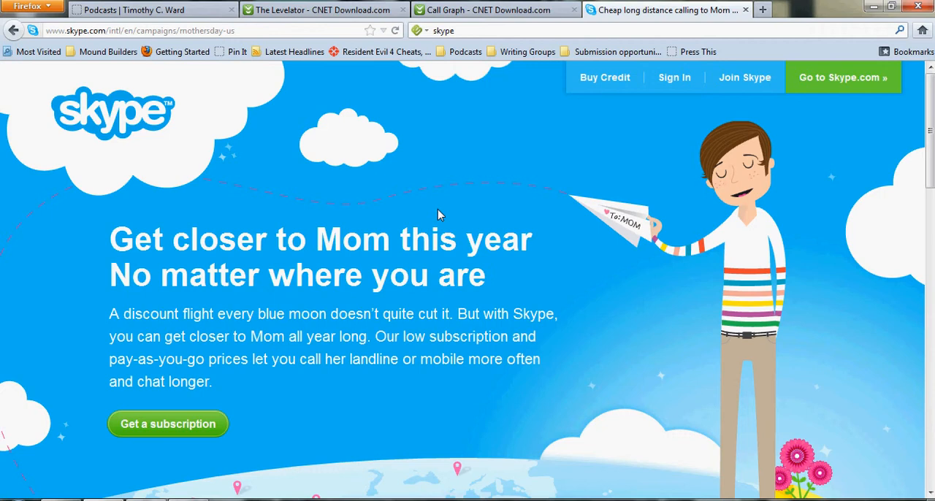
pyautogui.moveTo(281, 52)
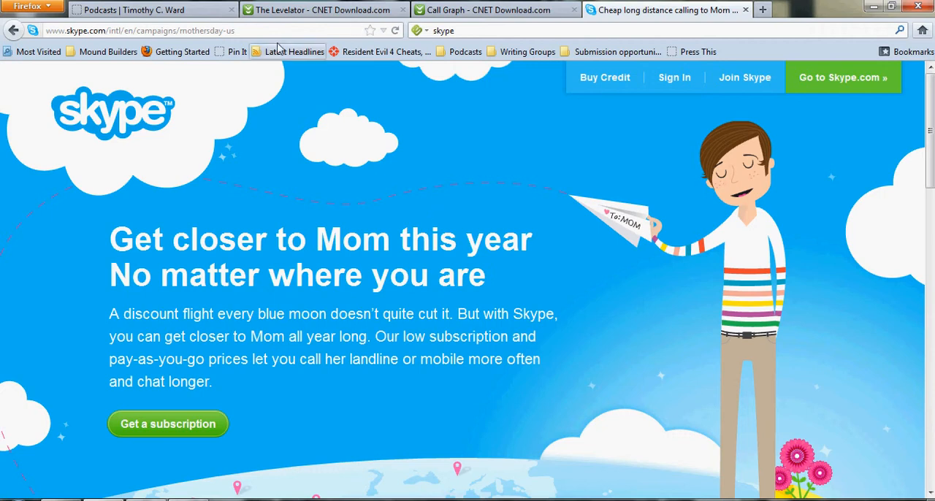
pyautogui.moveTo(843, 78)
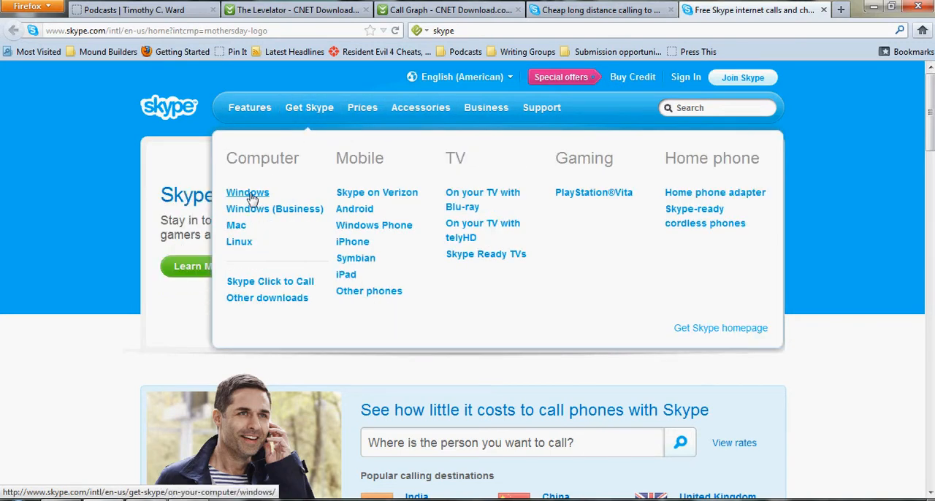
# Go to the Get Skype for Windows page with the free download and $4.99/month Premium plan.
pyautogui.click(249, 193)
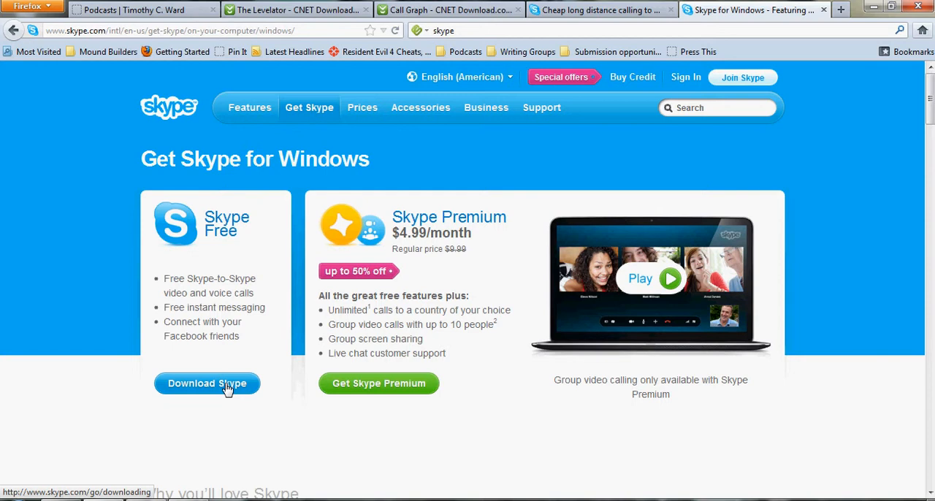
pyautogui.moveTo(409, 219)
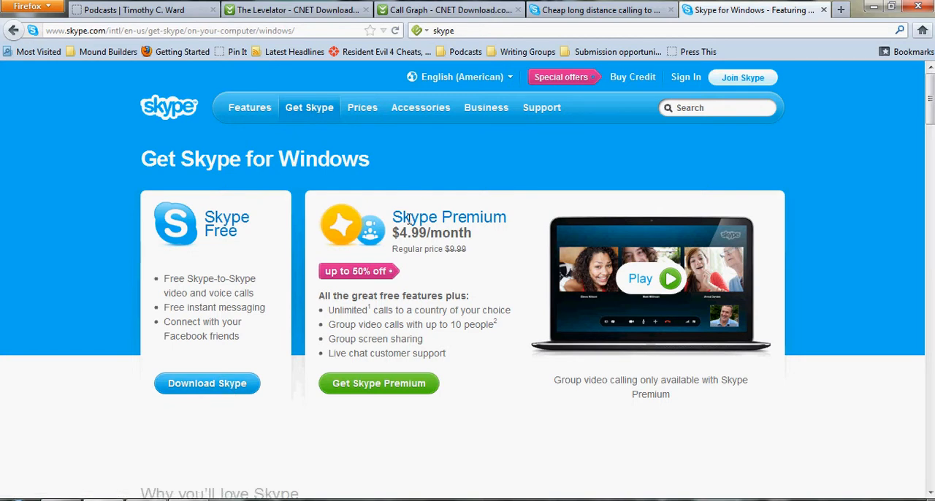
pyautogui.moveTo(437, 292)
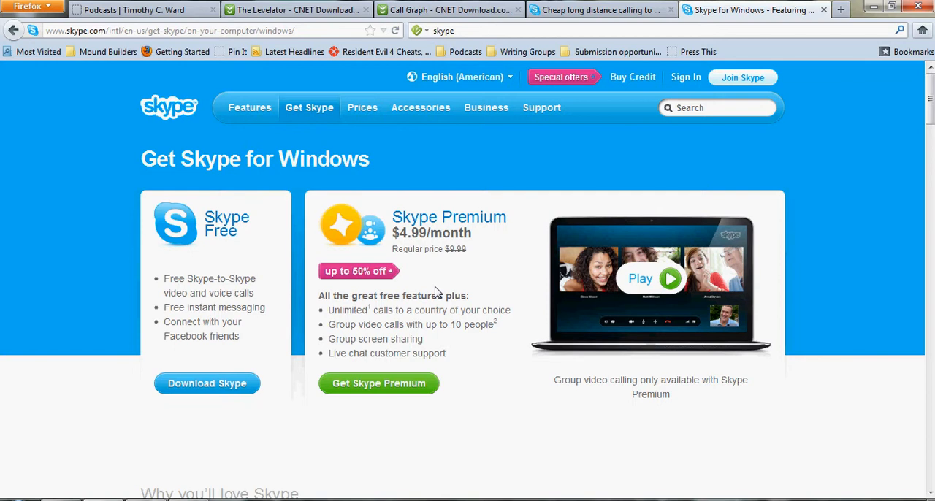
pyautogui.moveTo(365, 324)
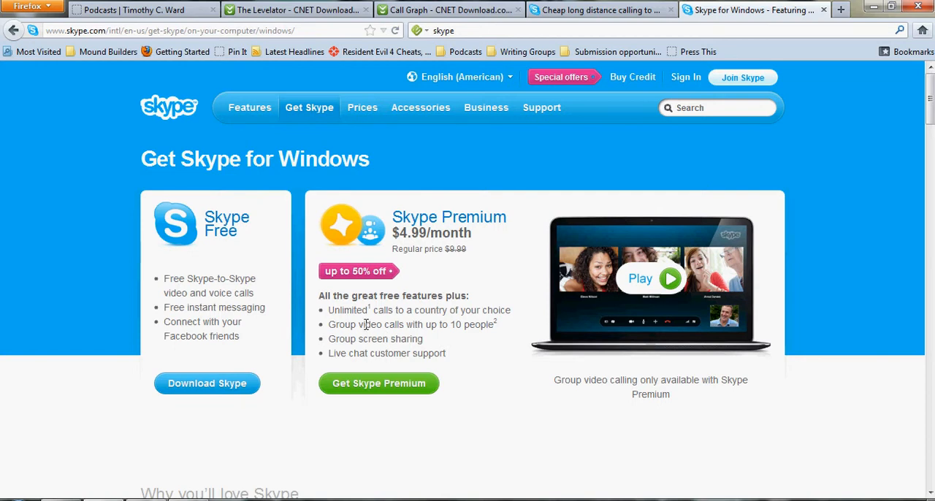
pyautogui.moveTo(448, 285)
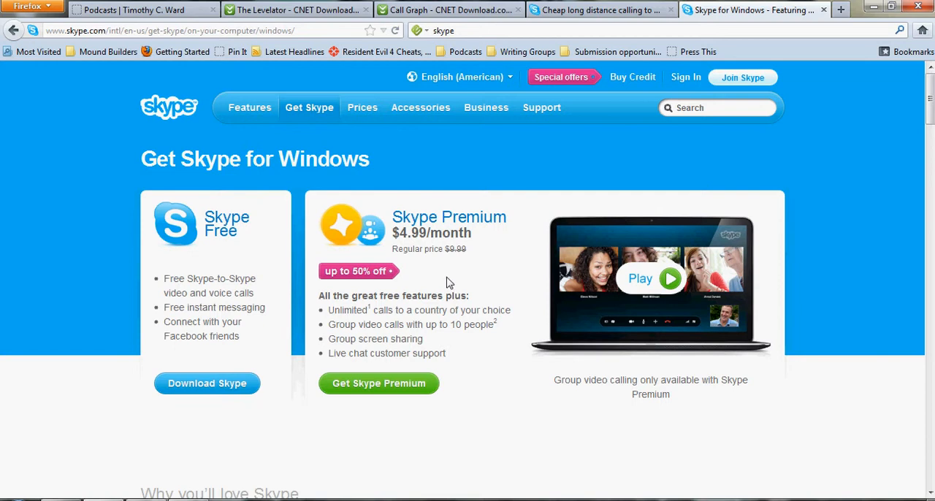
pyautogui.moveTo(442, 281)
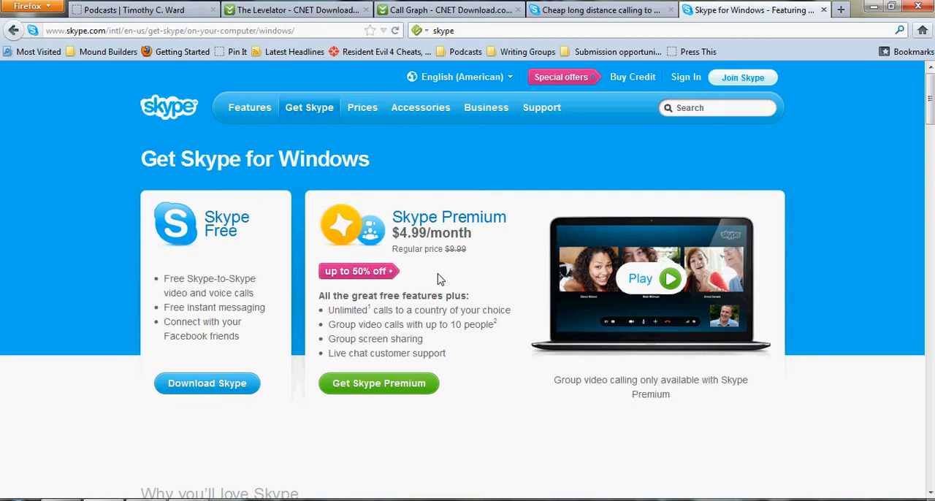
pyautogui.moveTo(437, 283)
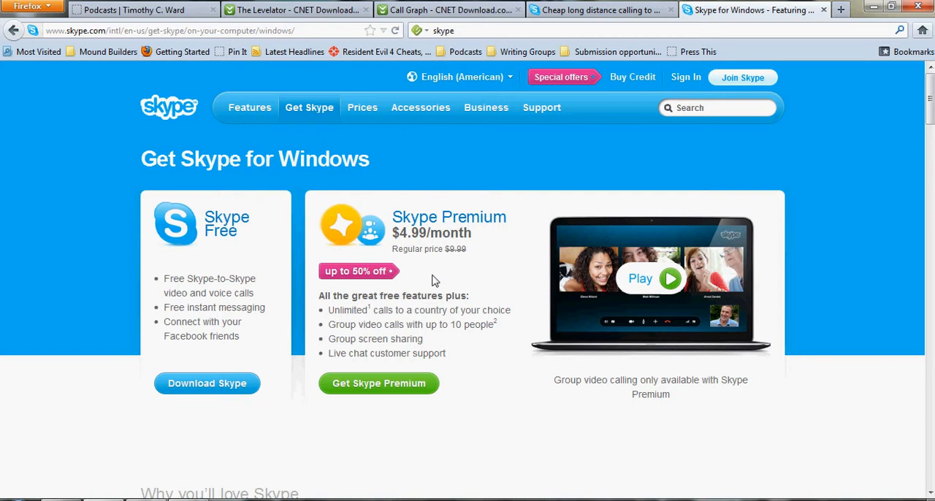
pyautogui.moveTo(427, 285)
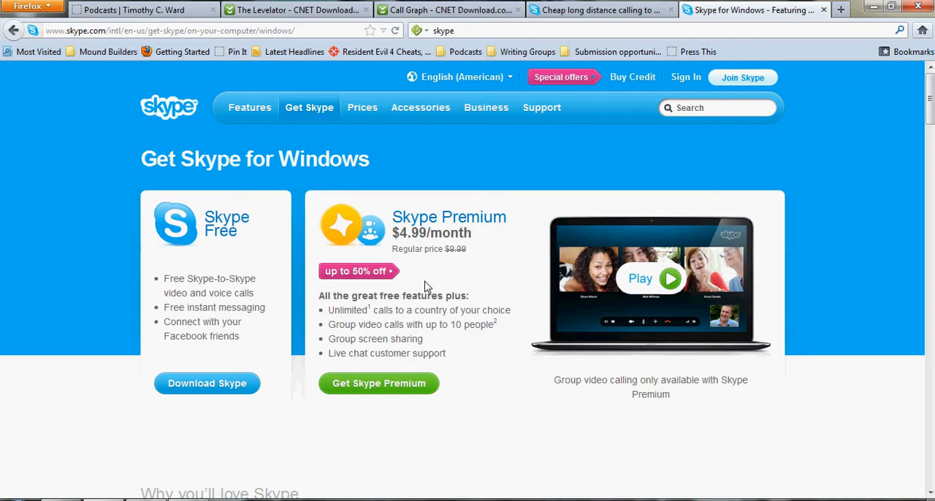
pyautogui.moveTo(368, 144)
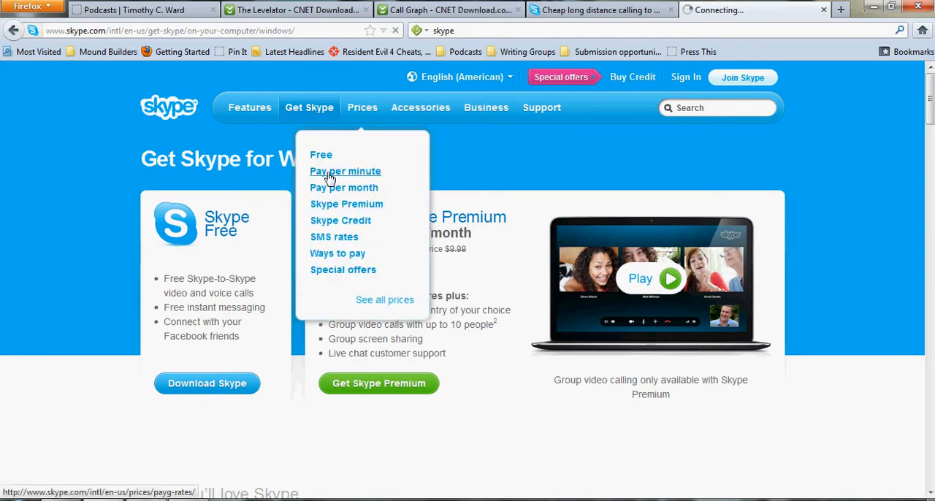
# Look over Skype's pay-per-minute international calling rates page down to the footer and back.
pyautogui.click(344, 171)
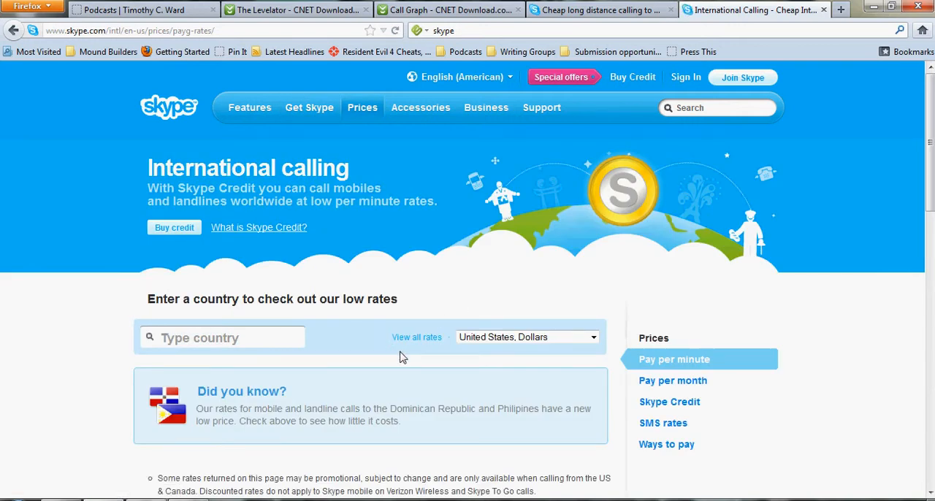
pyautogui.scroll(-3)
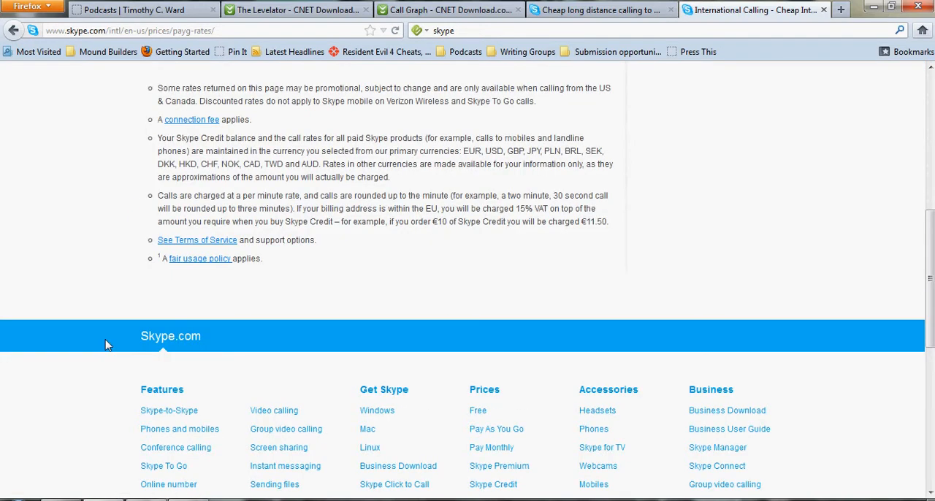
pyautogui.scroll(3)
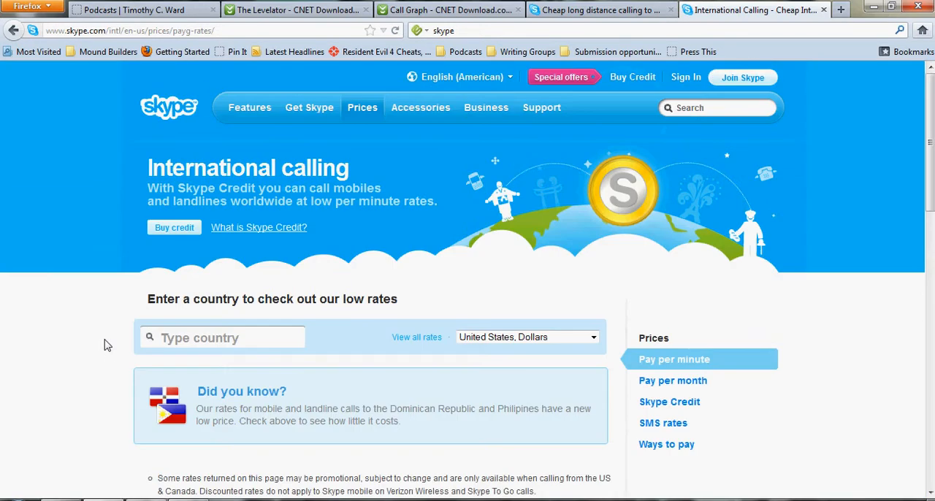
pyautogui.moveTo(108, 233)
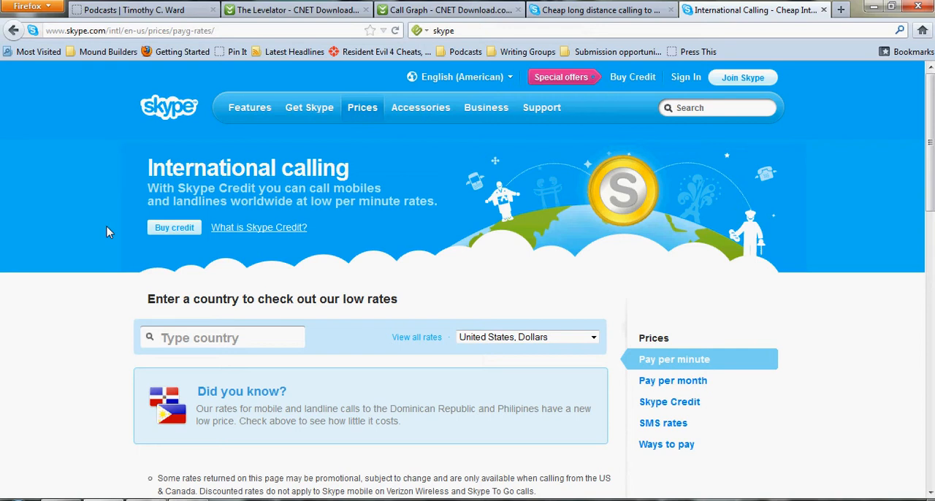
pyautogui.moveTo(393, 45)
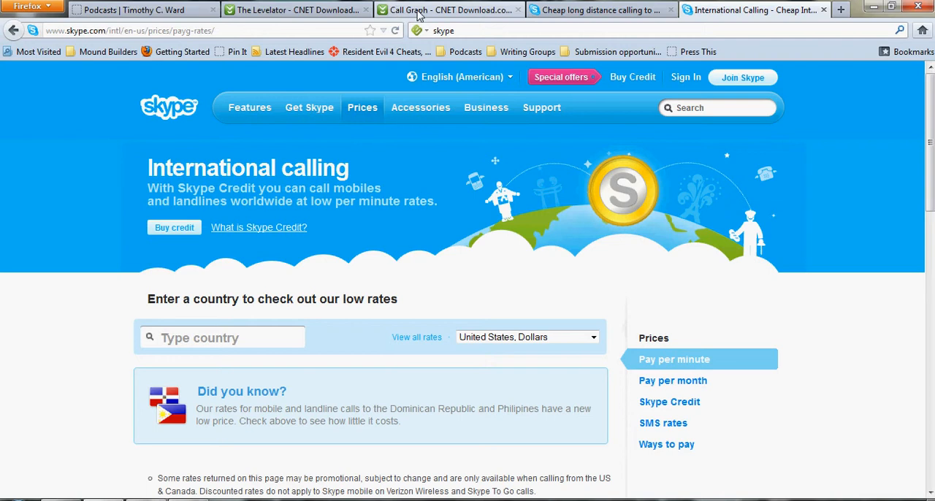
pyautogui.moveTo(421, 9)
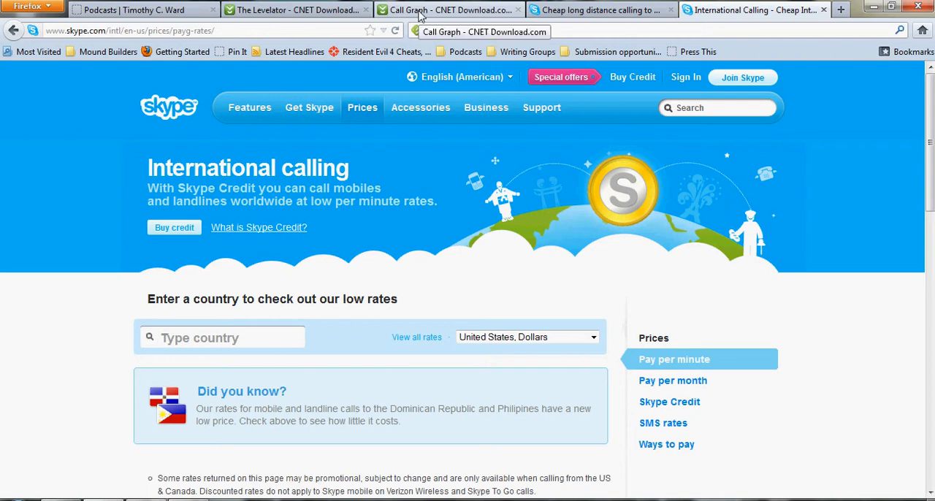
# Review the Call Graph product page on CNET Download.com and its About CNET Installer note.
pyautogui.click(450, 8)
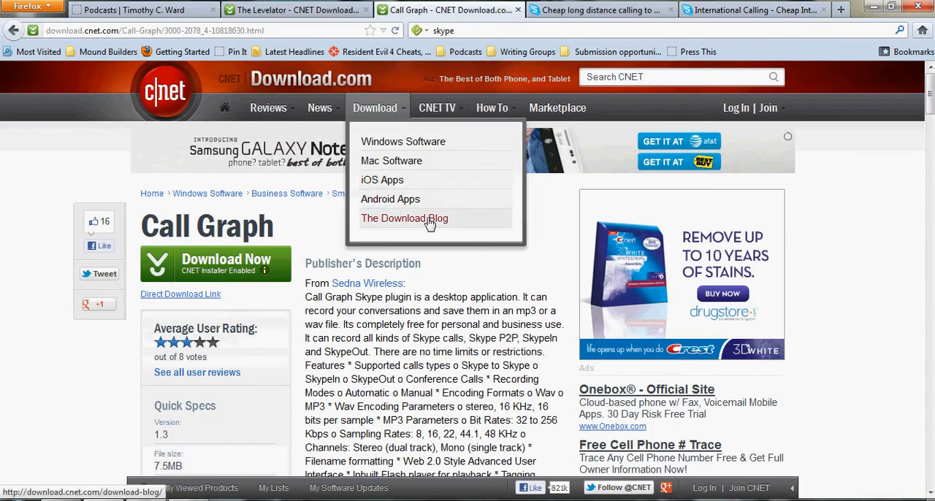
pyautogui.click(374, 108)
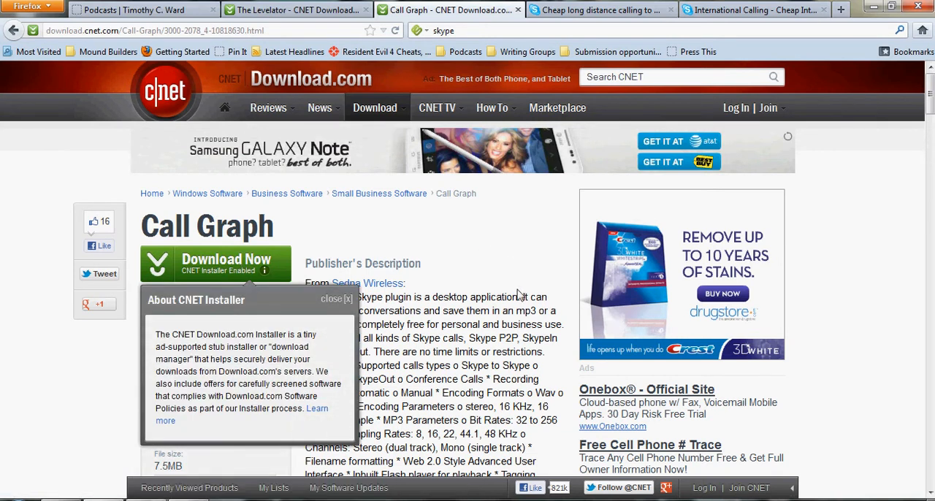
pyautogui.moveTo(494, 267)
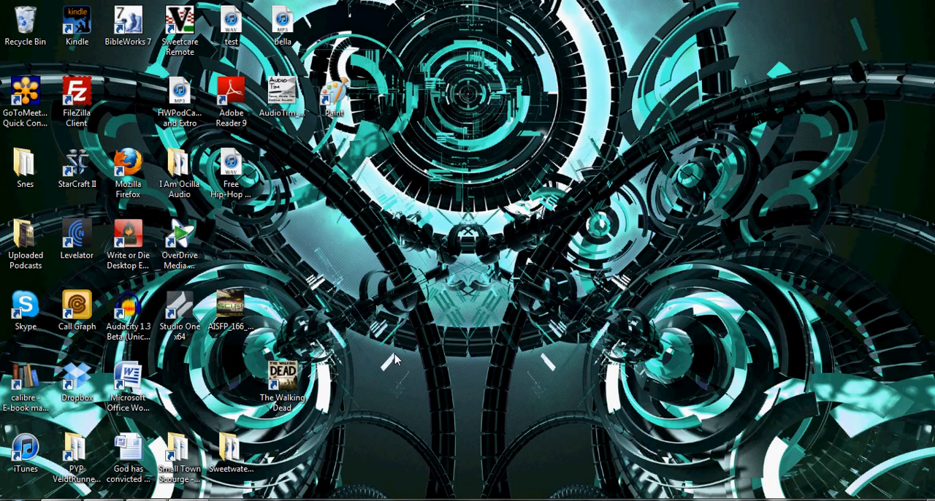
# Launch Call Graph from its desktop shortcut so its recording toolbar waits for Skype.
pyautogui.click(25, 304)
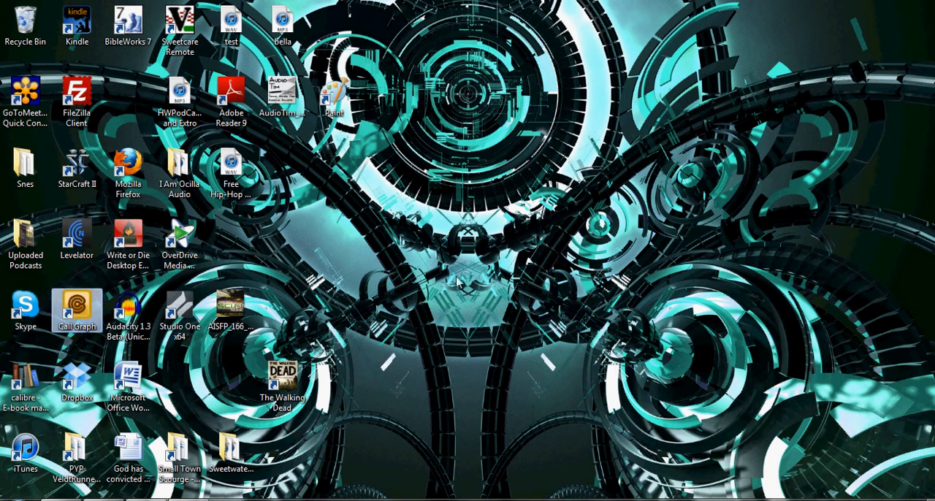
pyautogui.doubleClick(76, 301)
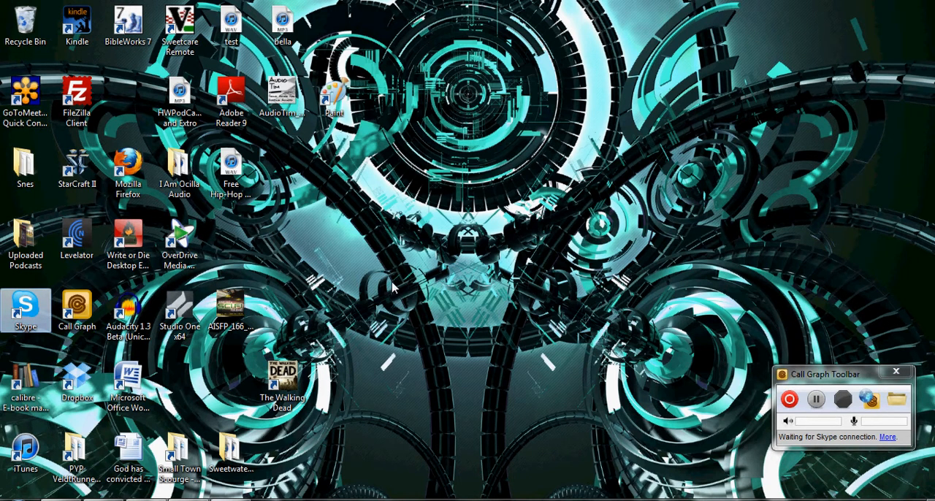
# Launch Skype to its contacts list and run a Call Graph test recording until it reports 'Recording finished'.
pyautogui.doubleClick(25, 304)
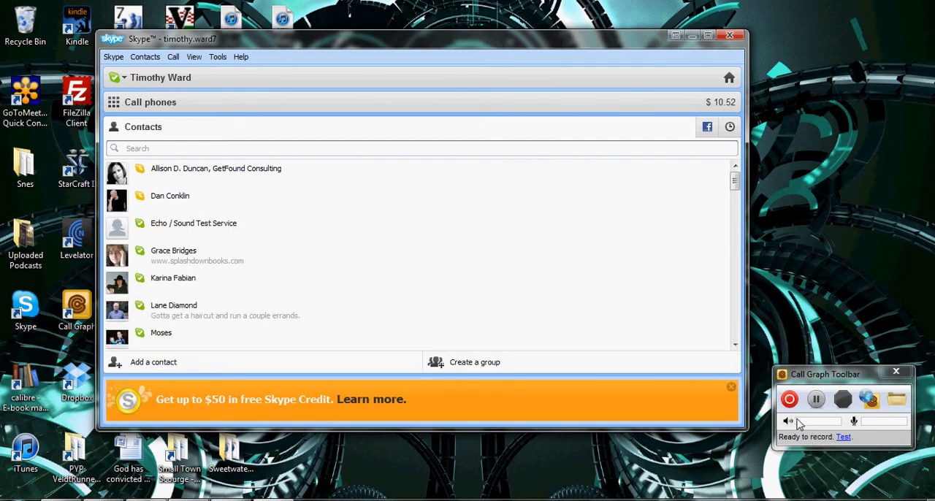
pyautogui.click(789, 400)
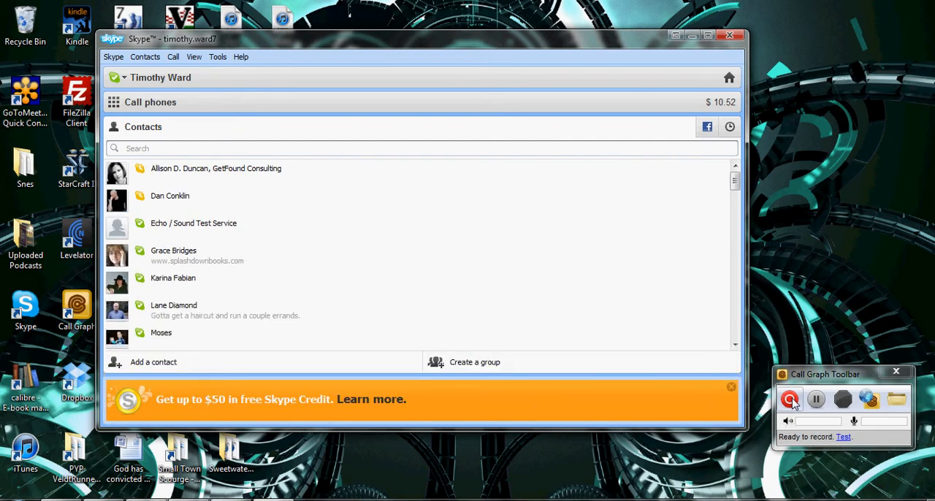
pyautogui.click(789, 399)
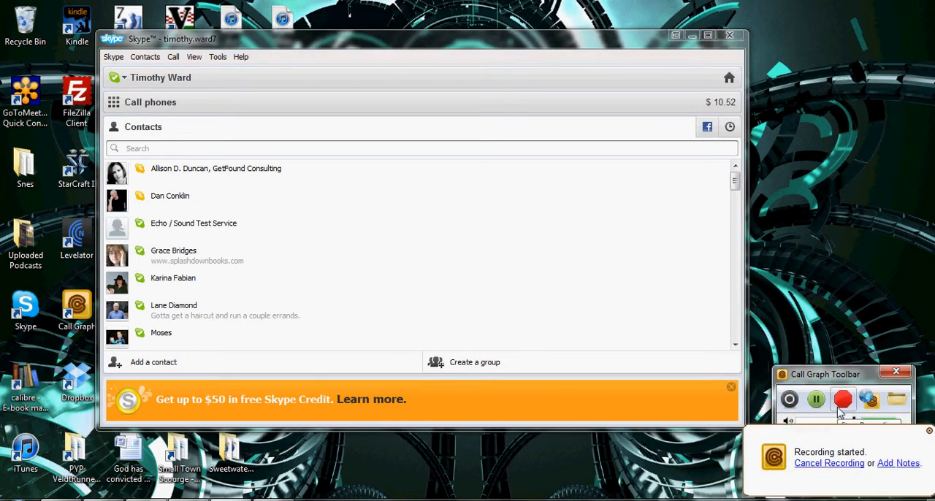
pyautogui.click(843, 399)
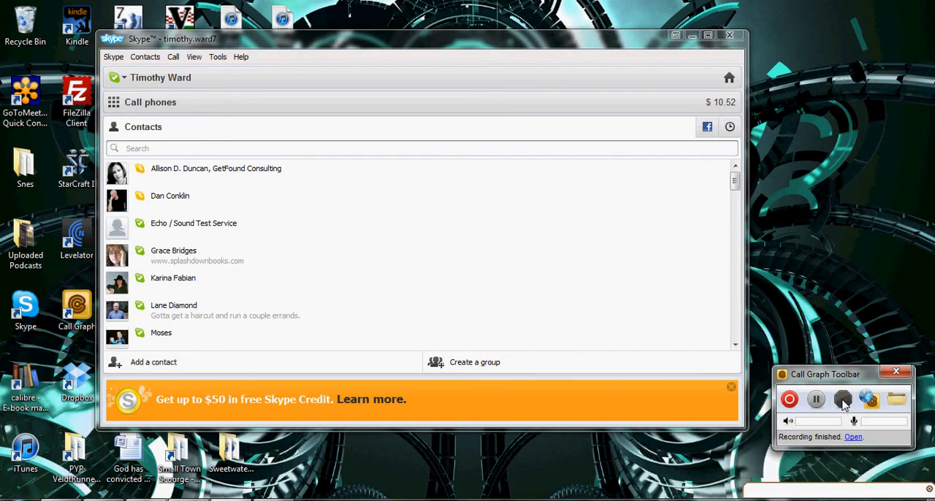
pyautogui.click(843, 399)
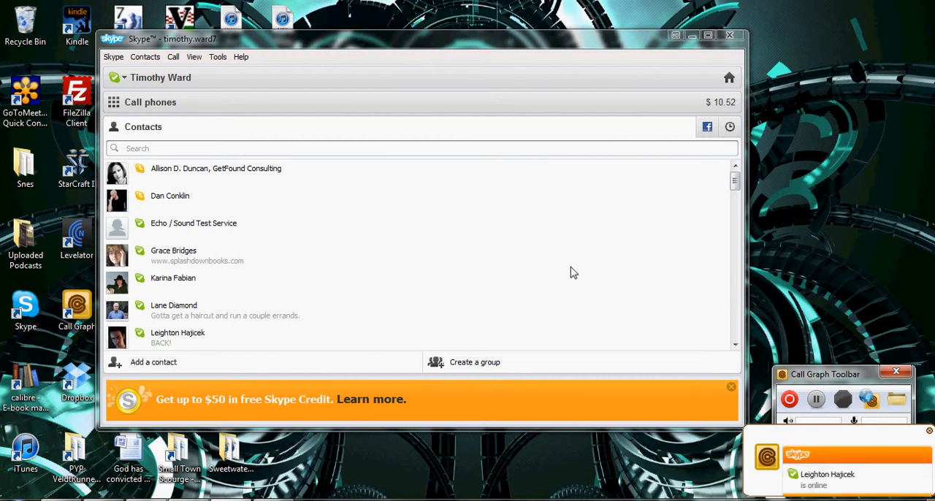
pyautogui.moveTo(727, 35)
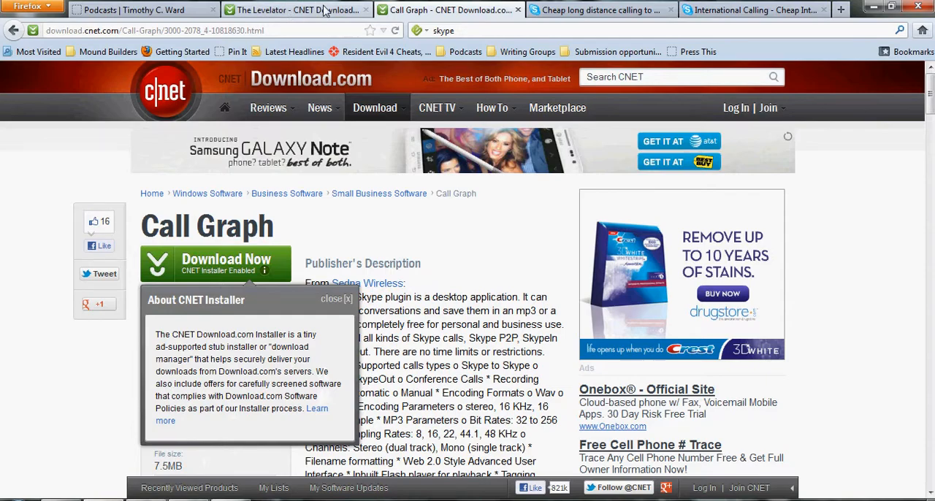
# Switch Firefox to The Levelator product page on CNET Download.com.
pyautogui.click(295, 9)
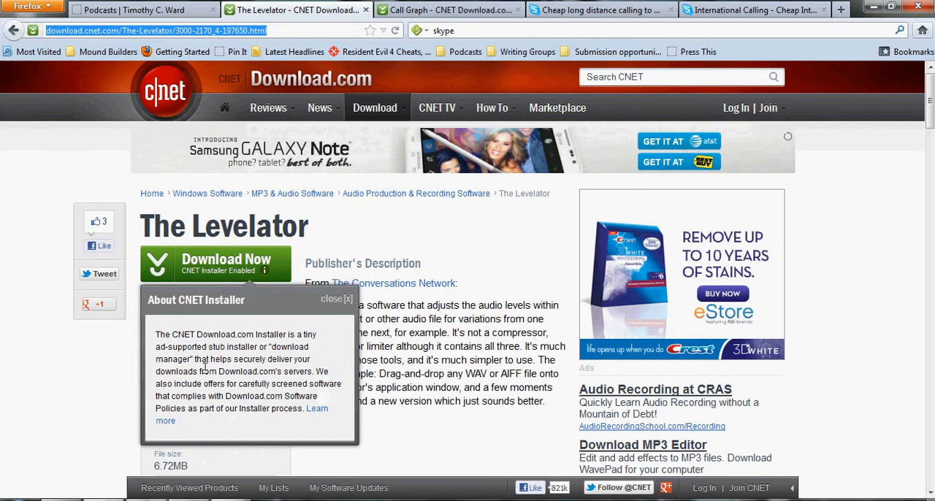
pyautogui.moveTo(204, 368)
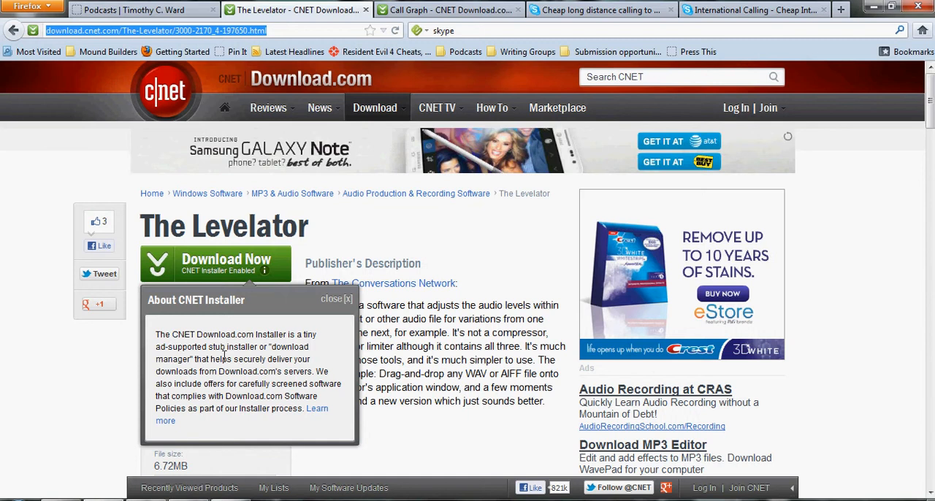
pyautogui.moveTo(222, 358)
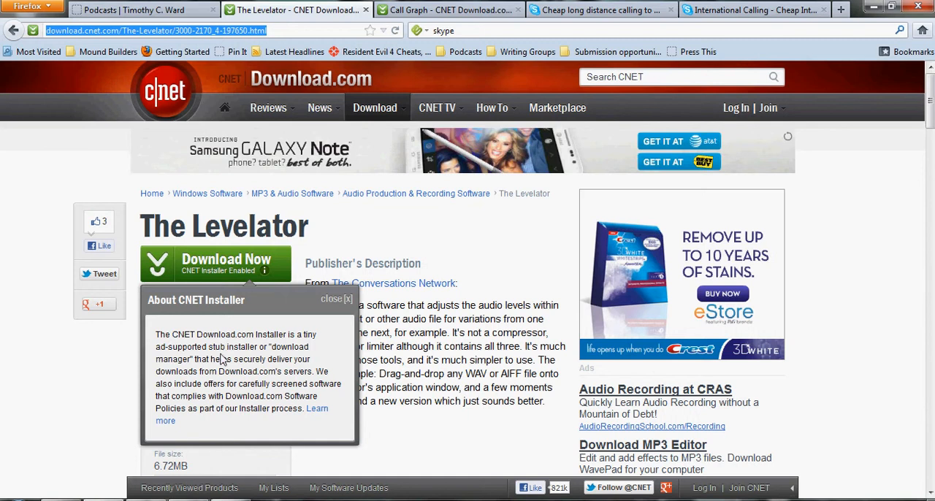
pyautogui.moveTo(225, 358)
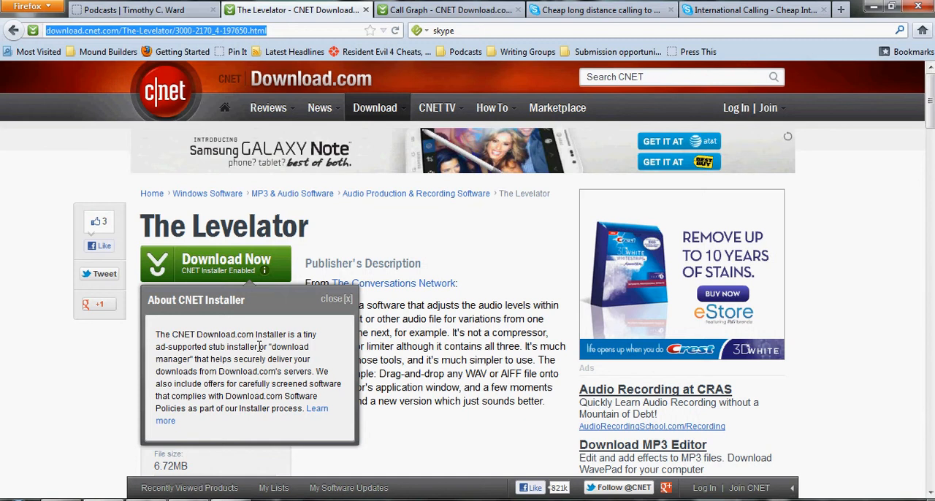
pyautogui.moveTo(456, 213)
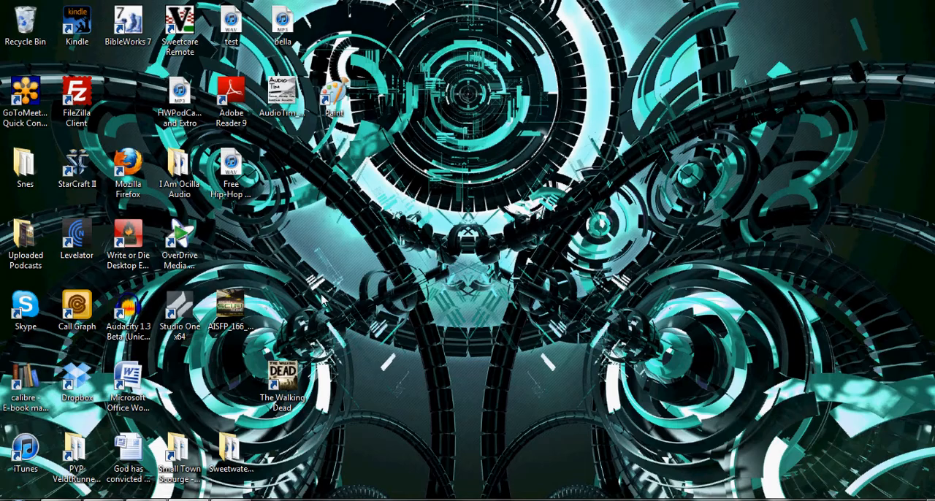
# Launch Audacity 1.3 Beta from its desktop shortcut into an empty project window.
pyautogui.click(129, 310)
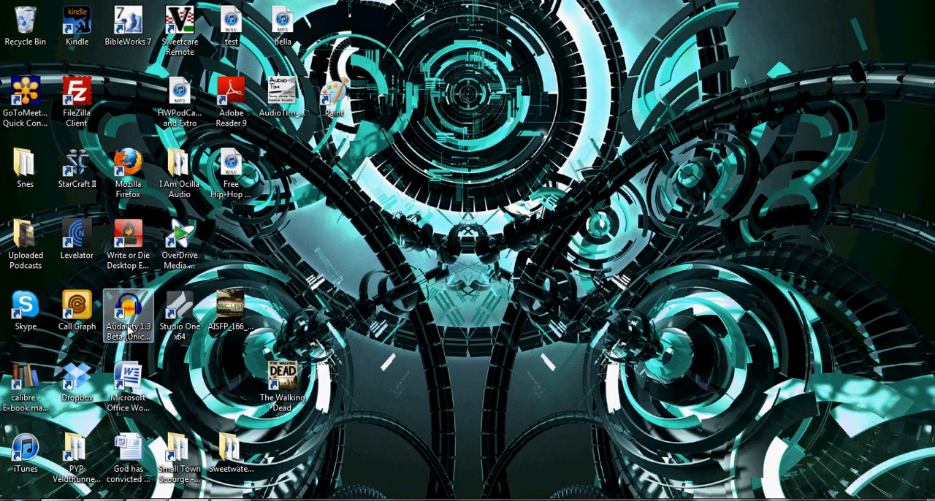
pyautogui.click(129, 318)
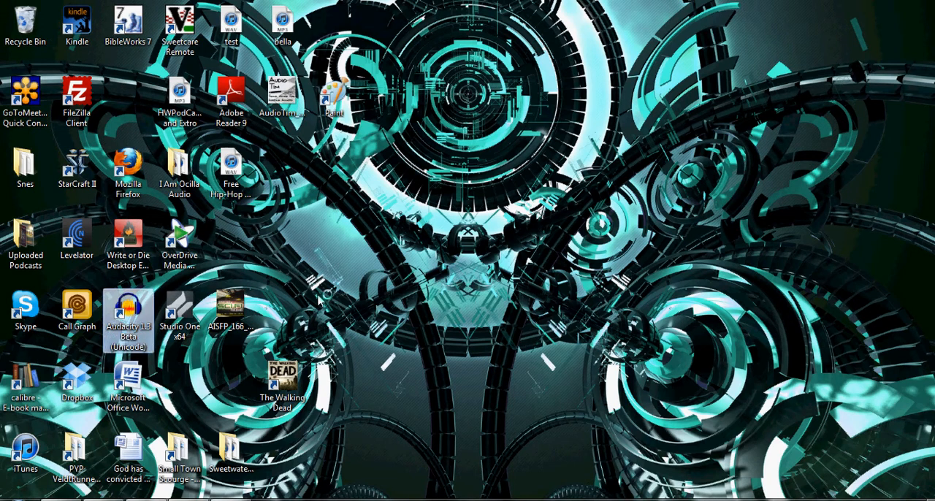
pyautogui.doubleClick(129, 320)
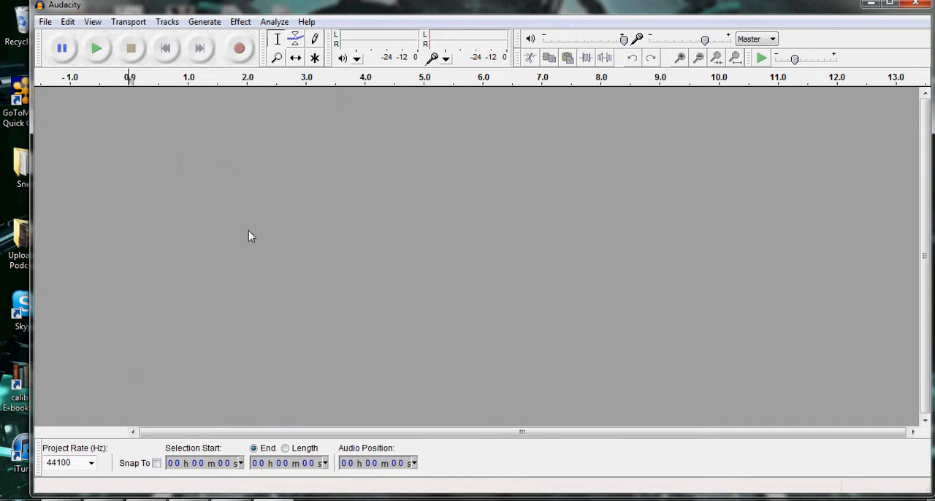
pyautogui.moveTo(196, 166)
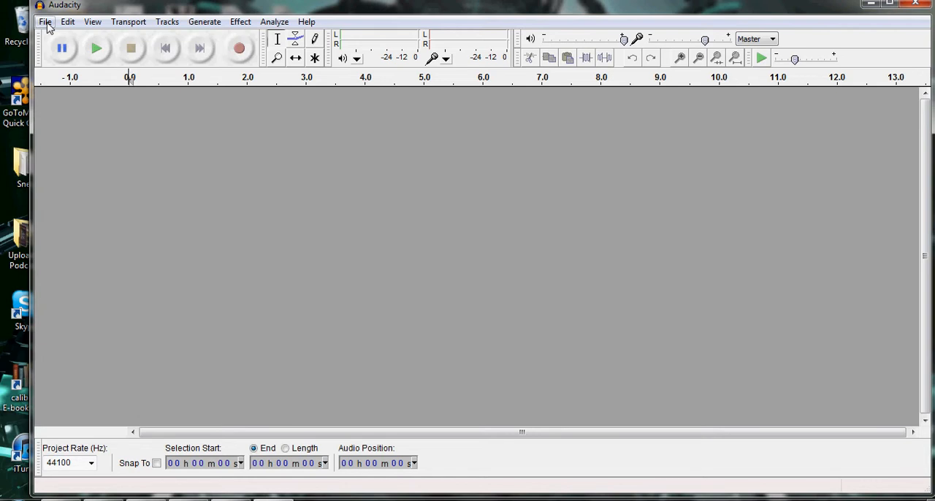
# Bring up Audacity's File > Import > Audio dialog for choosing a file.
pyautogui.click(45, 20)
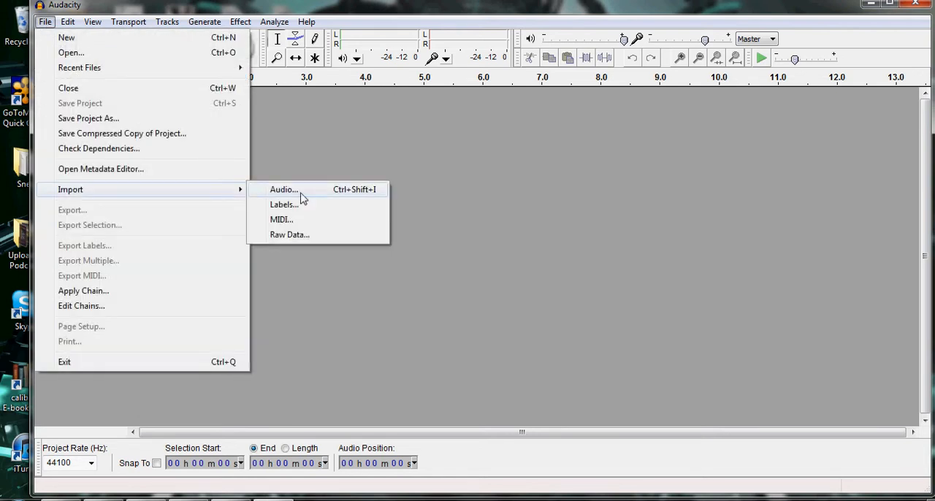
pyautogui.click(284, 190)
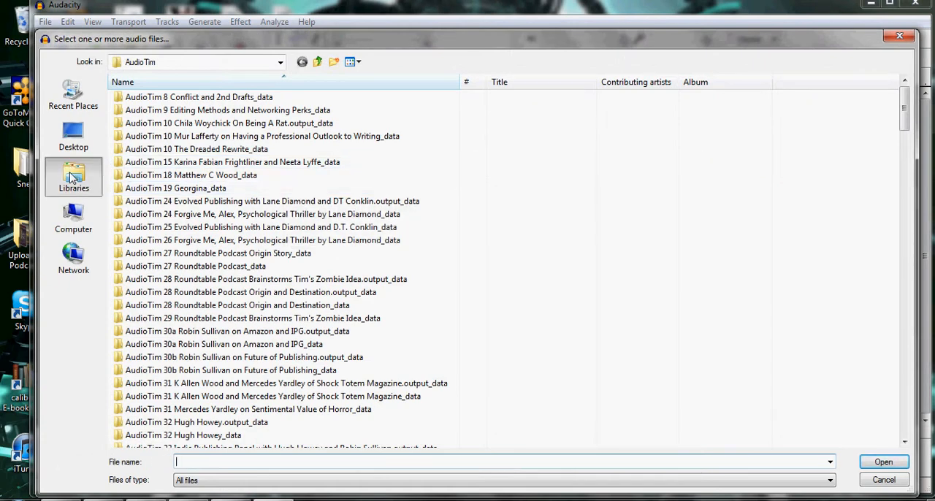
# Navigate through Libraries and Documents into the My Call Graphs folder.
pyautogui.click(73, 176)
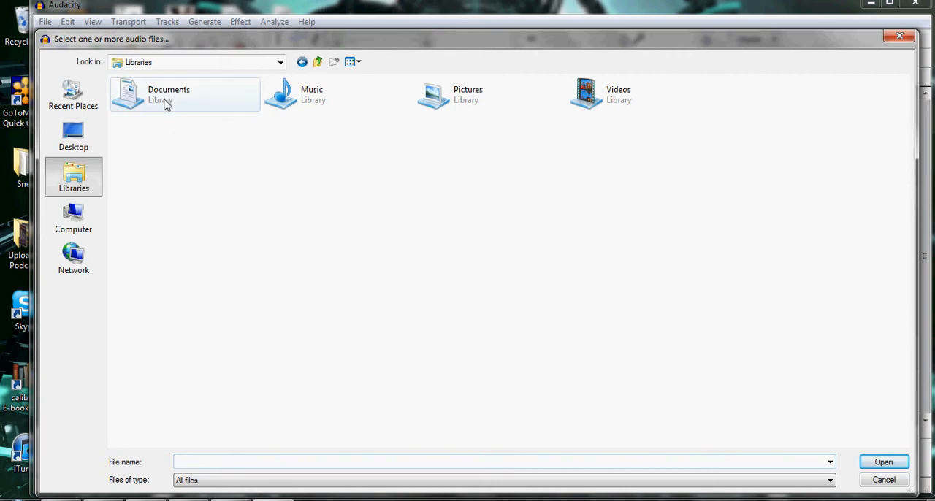
pyautogui.doubleClick(168, 94)
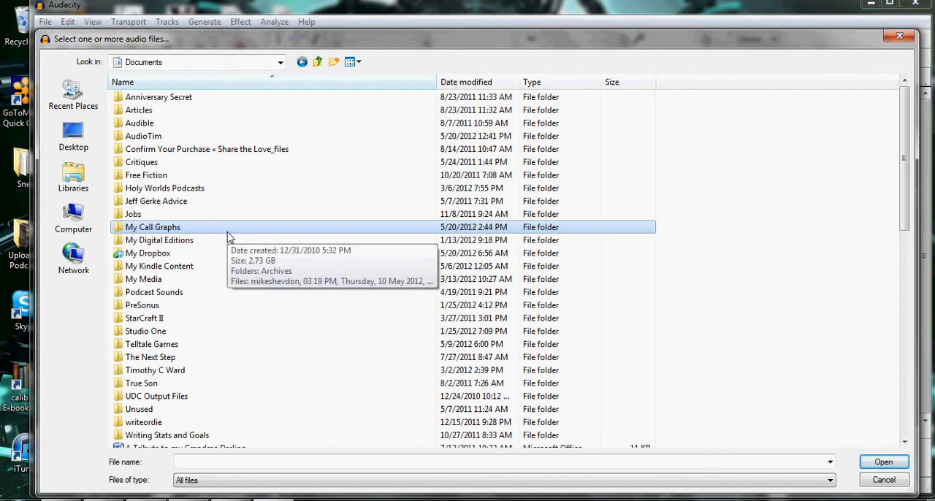
pyautogui.doubleClick(152, 226)
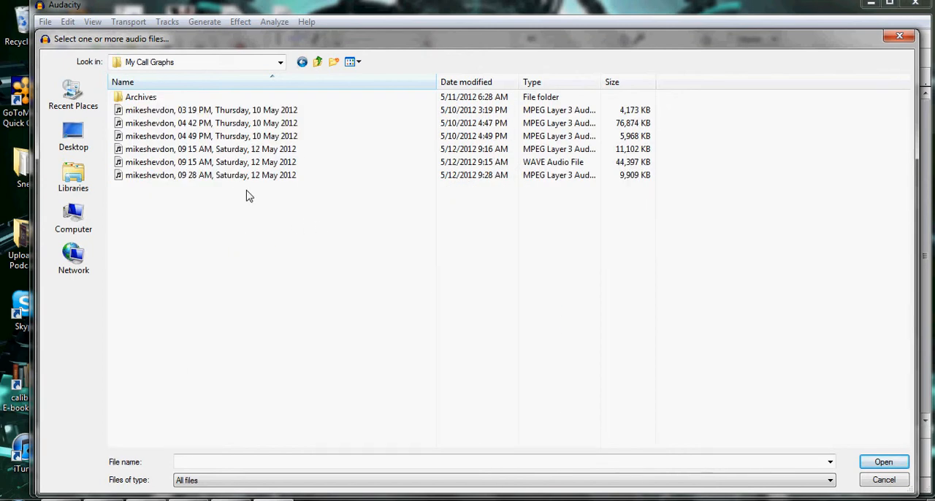
pyautogui.click(210, 175)
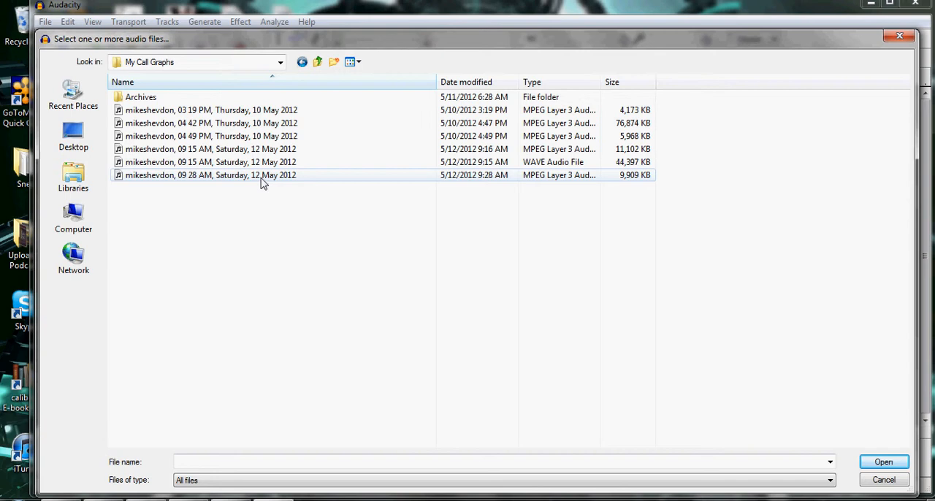
pyautogui.moveTo(263, 183)
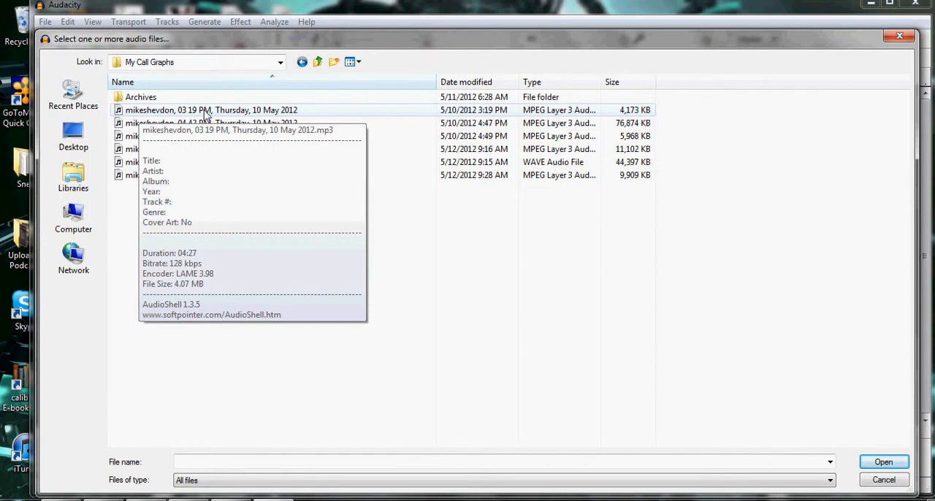
pyautogui.moveTo(336, 201)
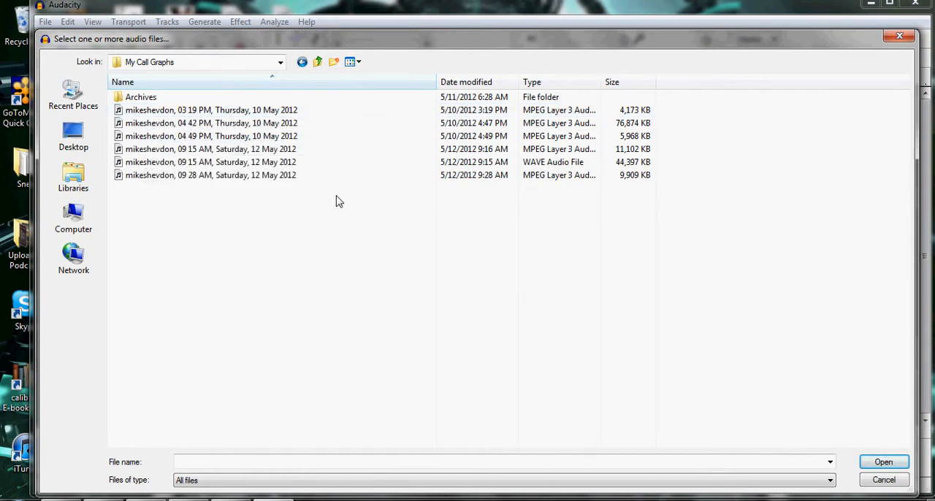
pyautogui.moveTo(304, 190)
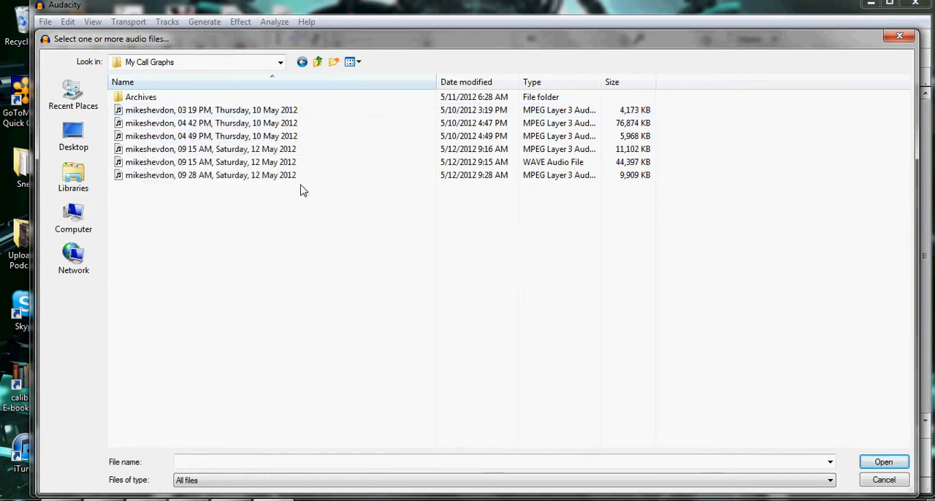
pyautogui.moveTo(210, 110)
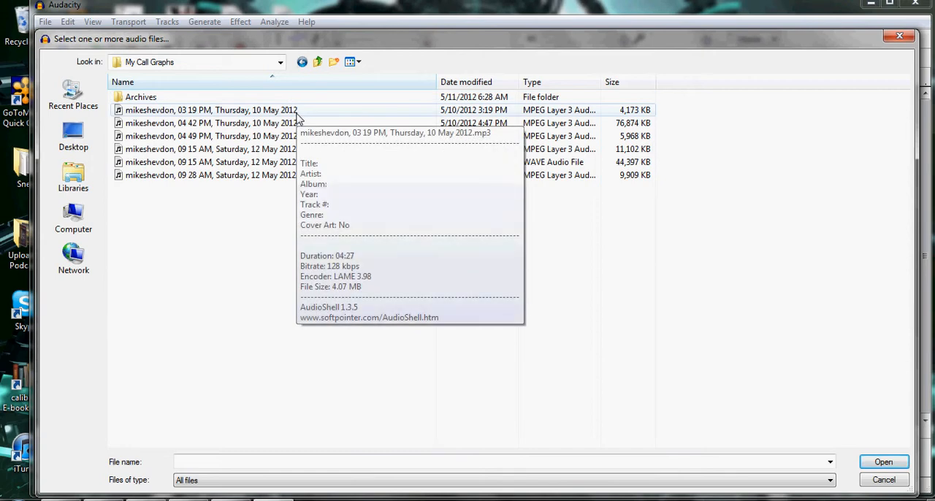
pyautogui.moveTo(276, 193)
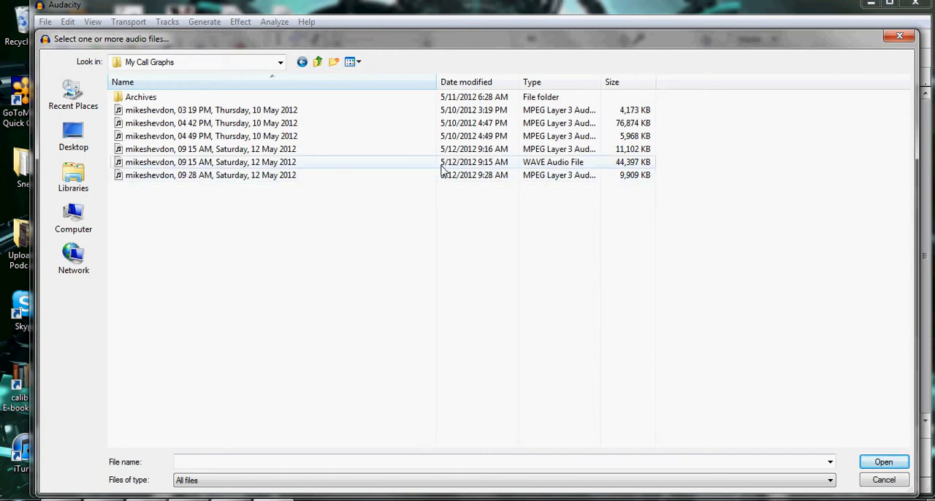
# Import the 09:15 AM, 12 May 2012 MP3 call recording as a stereo waveform.
pyautogui.click(210, 176)
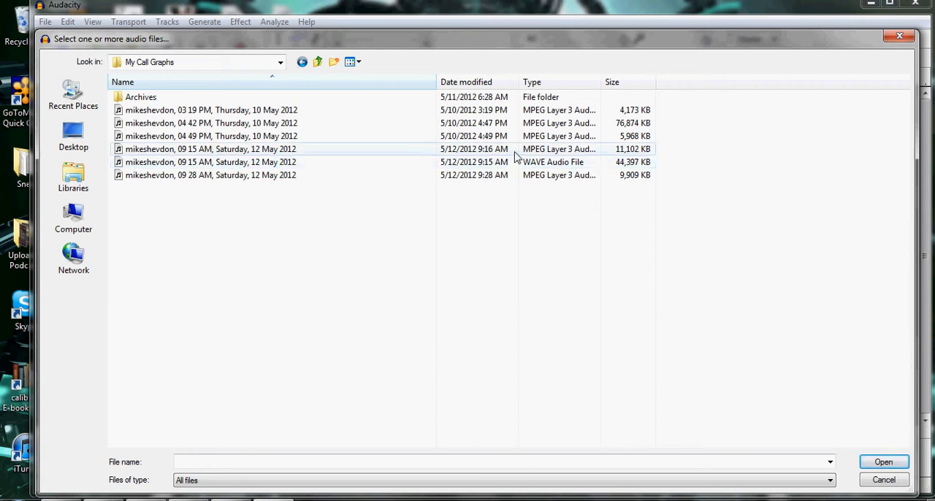
pyautogui.click(210, 175)
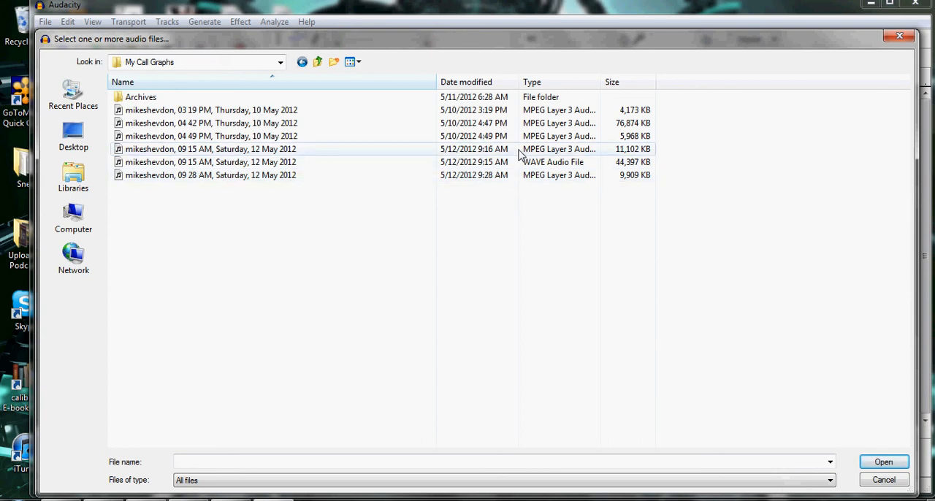
pyautogui.click(212, 149)
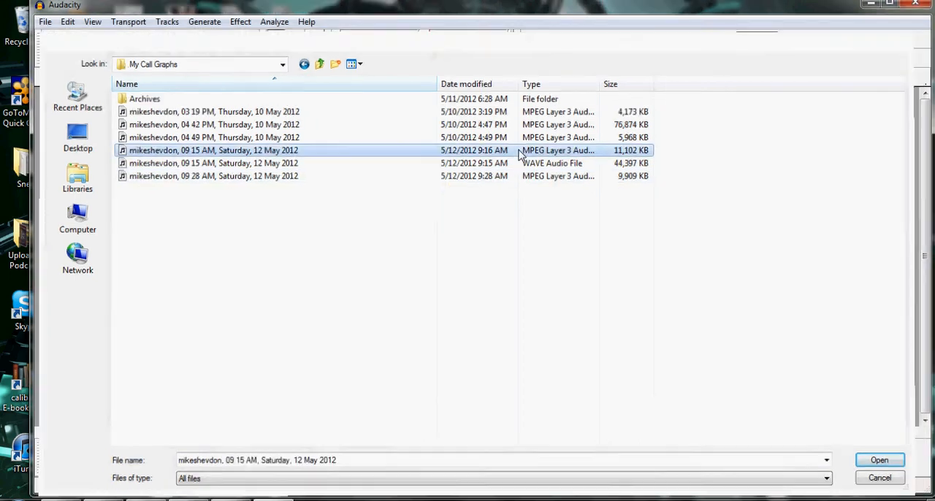
pyautogui.click(880, 459)
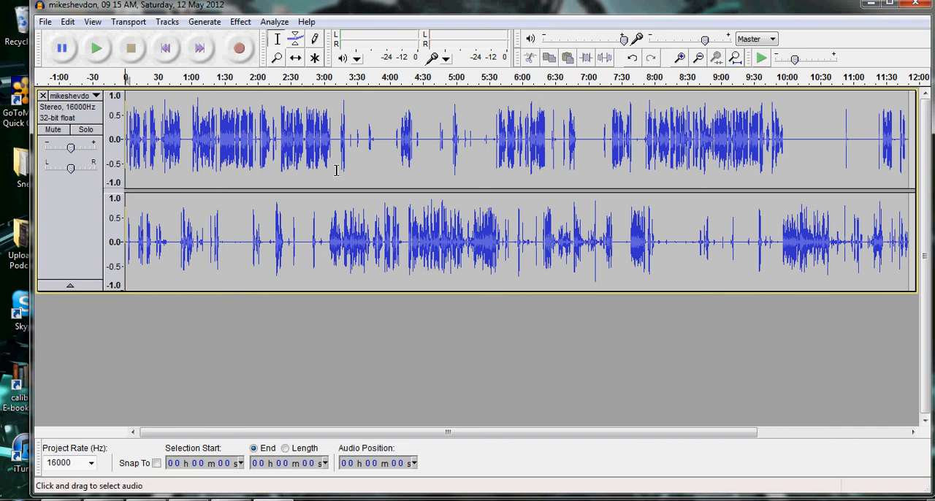
pyautogui.moveTo(316, 167)
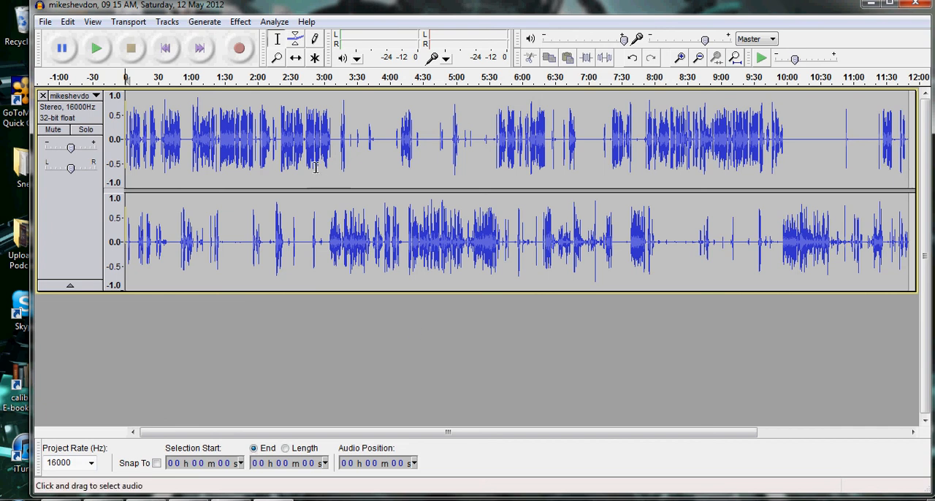
pyautogui.moveTo(274, 304)
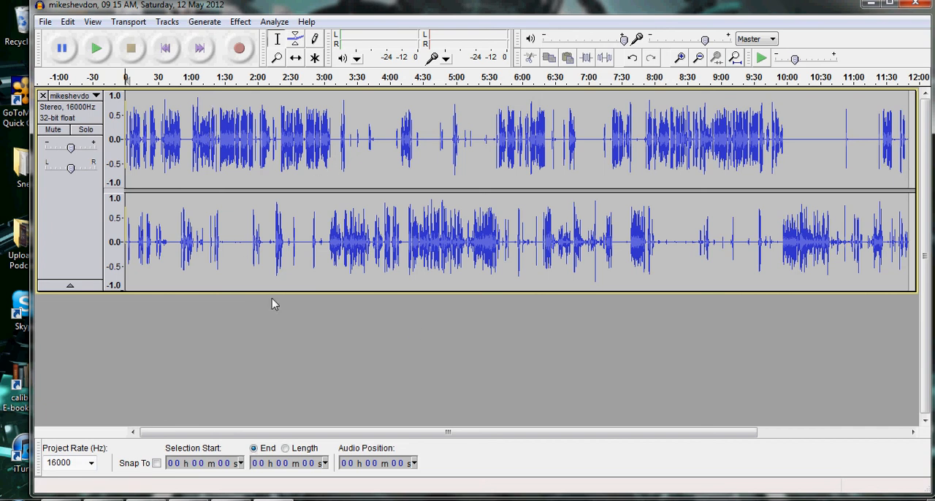